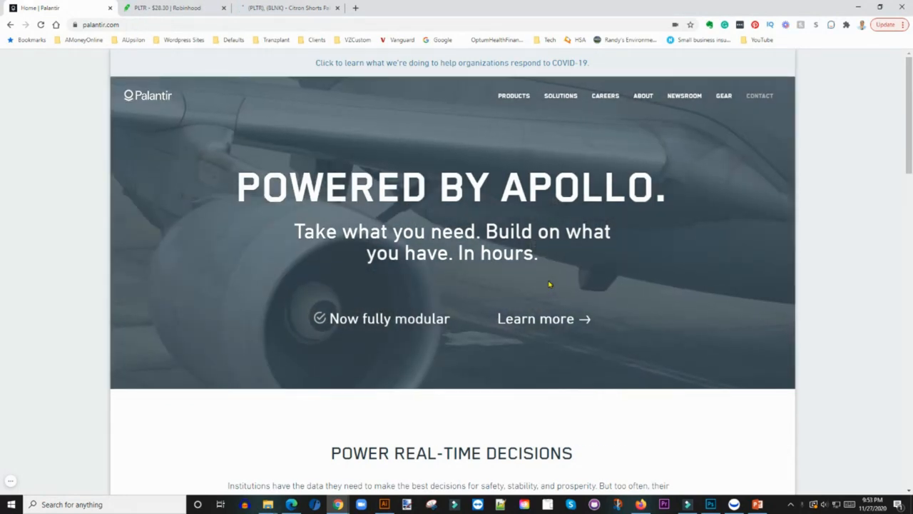
- Switch to Robinhood's PLTR page and set the chart to the 3M range
scroll("down", 3)
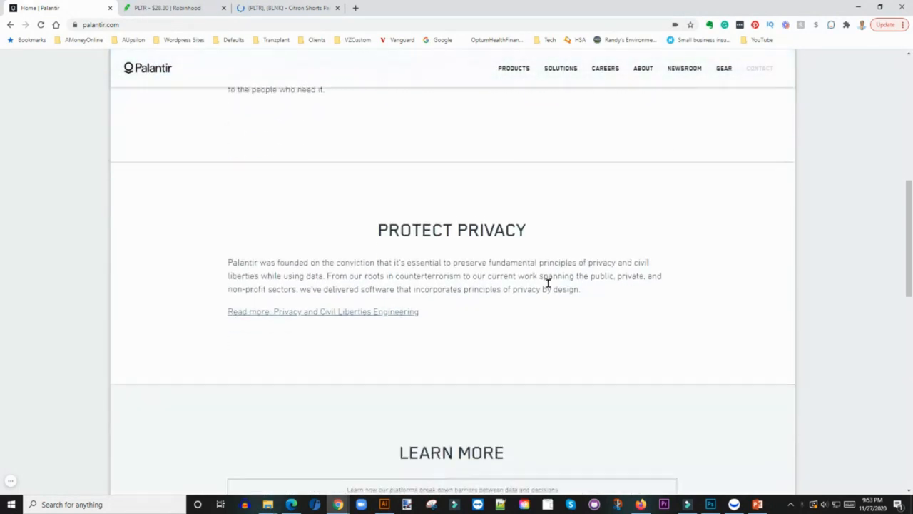
scroll("down", 3)
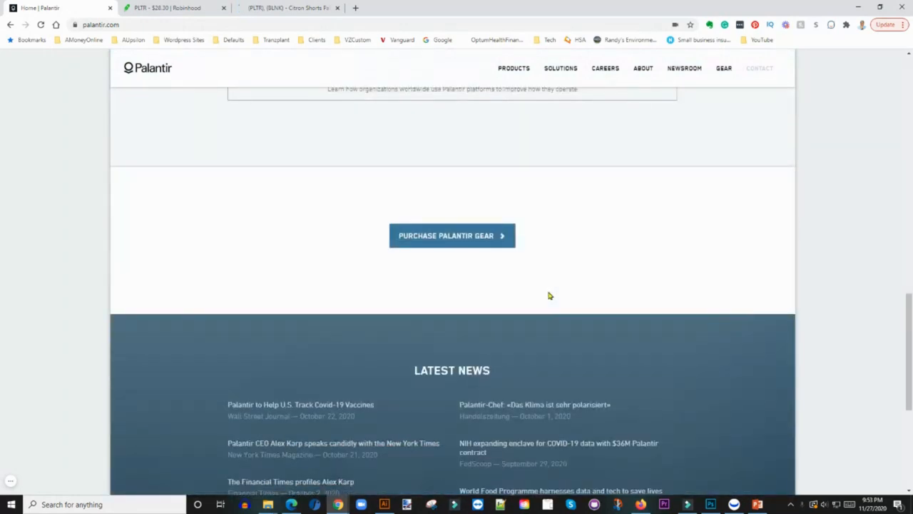
scroll("up", 3)
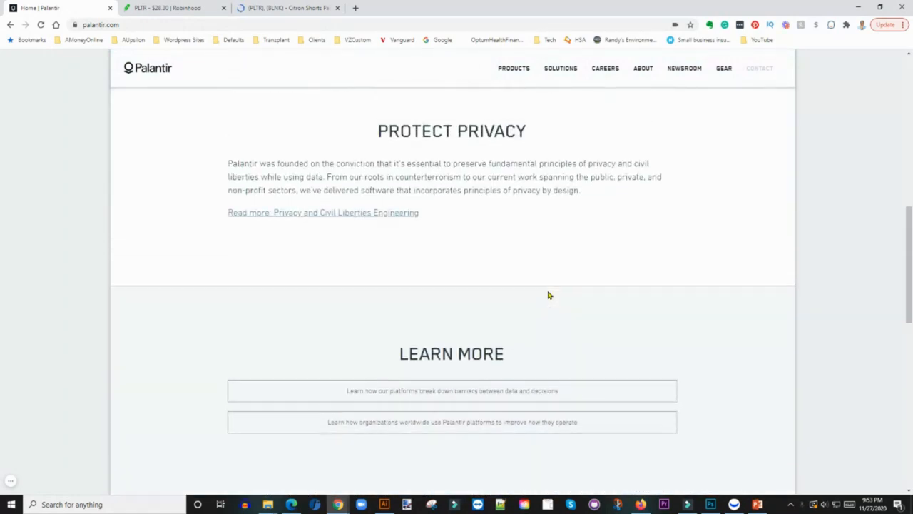
scroll("up", 3)
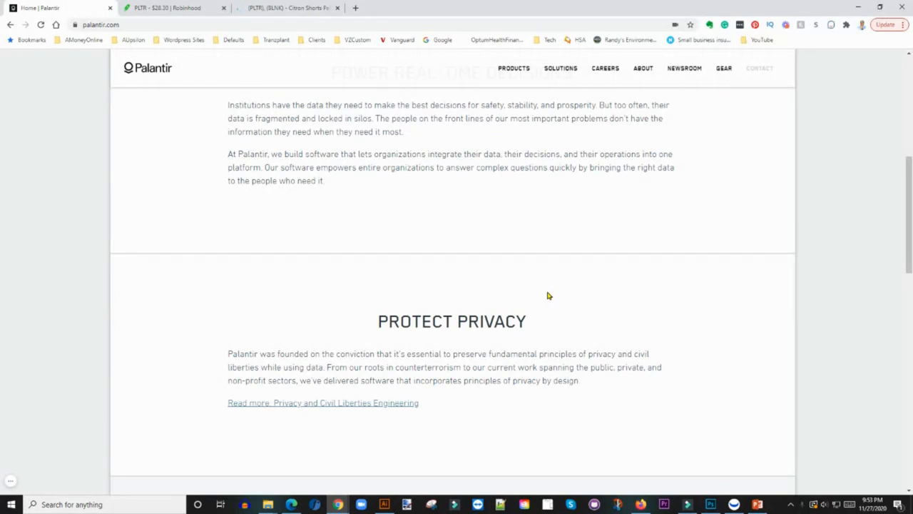
scroll("up", 3)
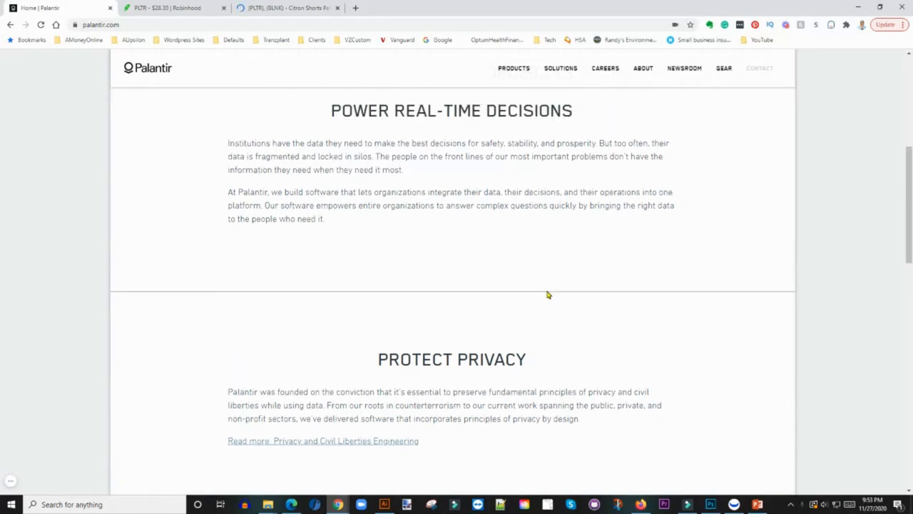
scroll("up", 3)
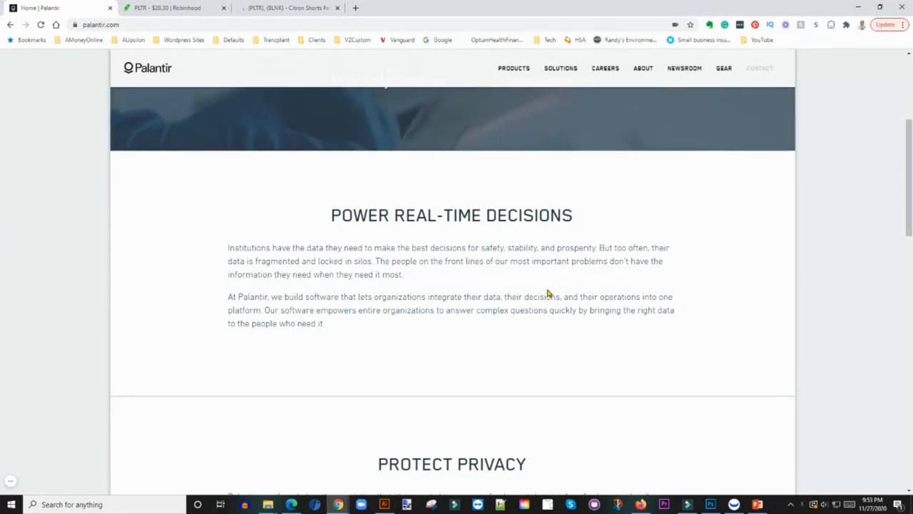
scroll("up", 3)
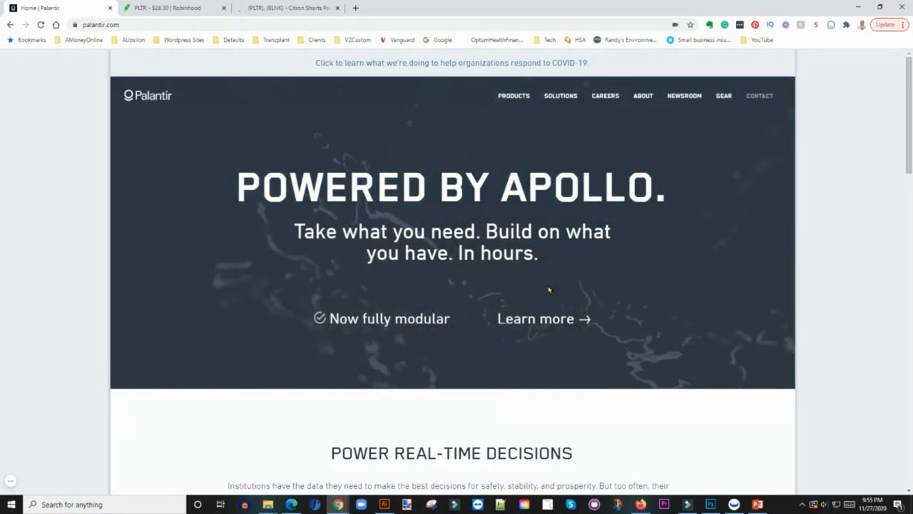
left_click(171, 8)
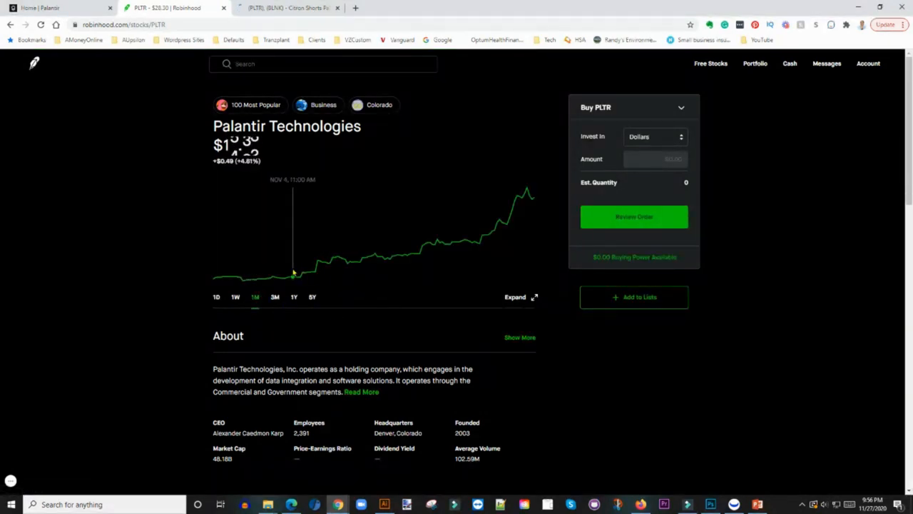
mouse_move(226, 277)
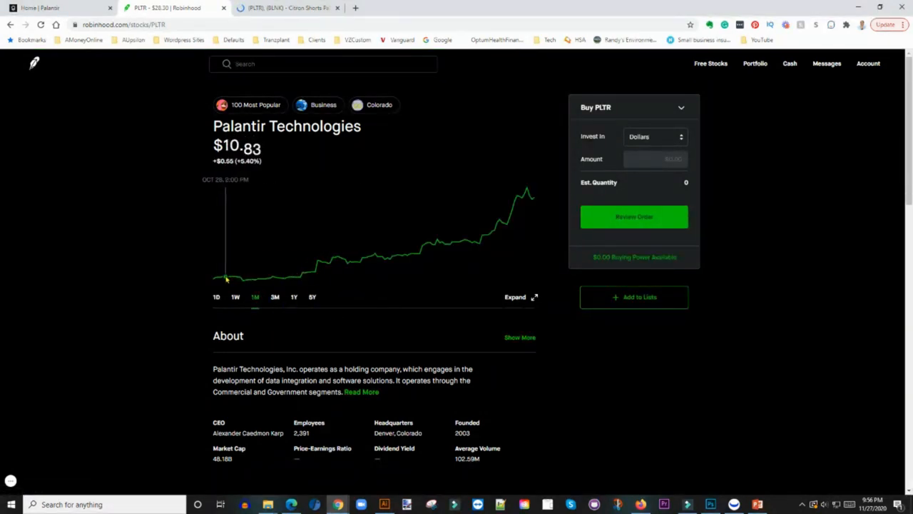
left_click(274, 297)
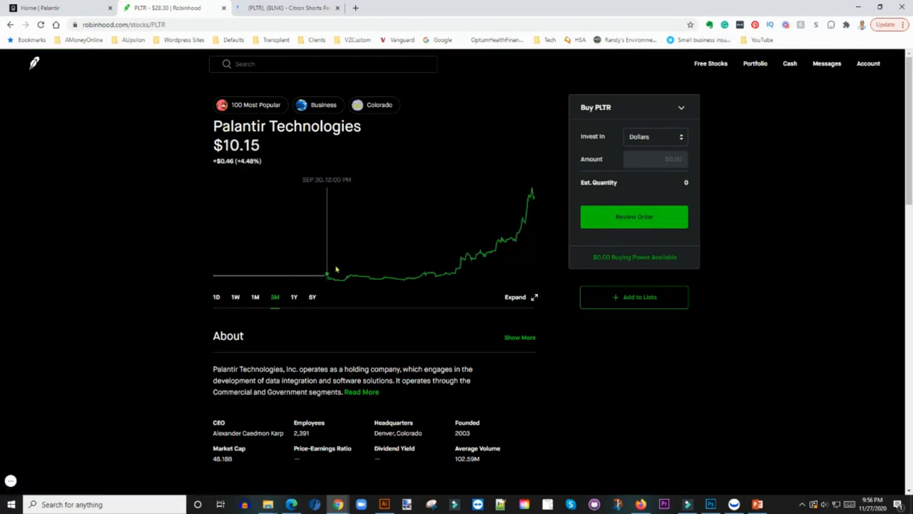
mouse_move(339, 279)
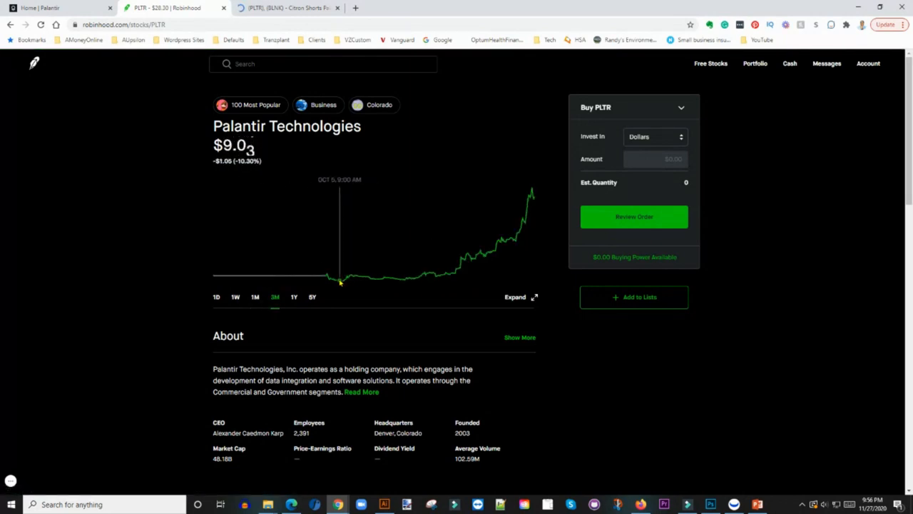
mouse_move(339, 278)
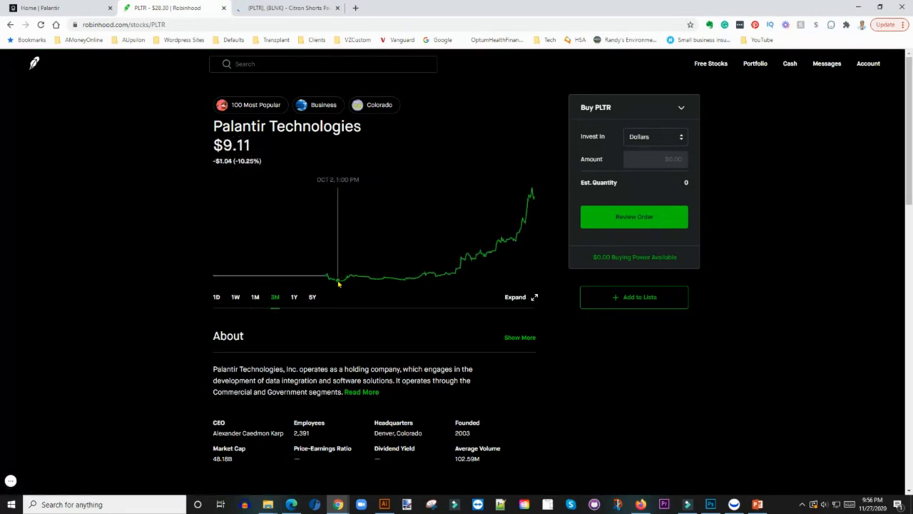
mouse_move(405, 285)
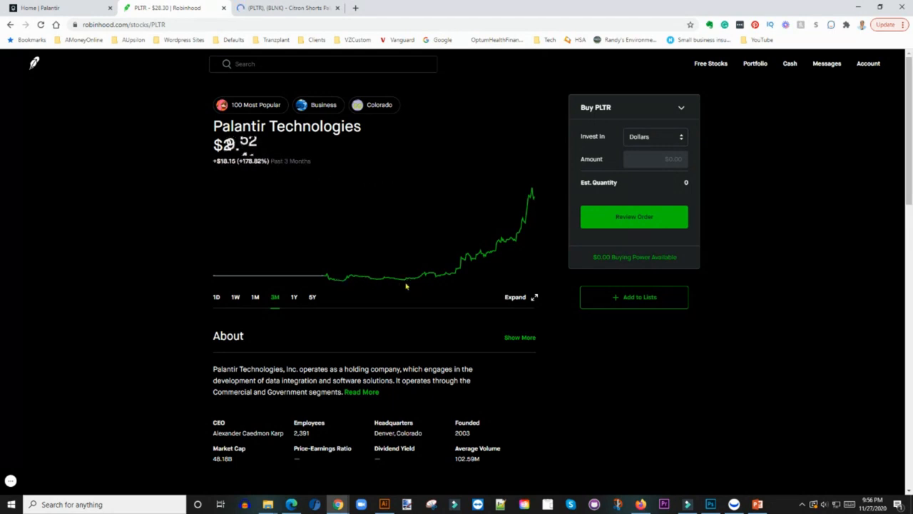
mouse_move(426, 274)
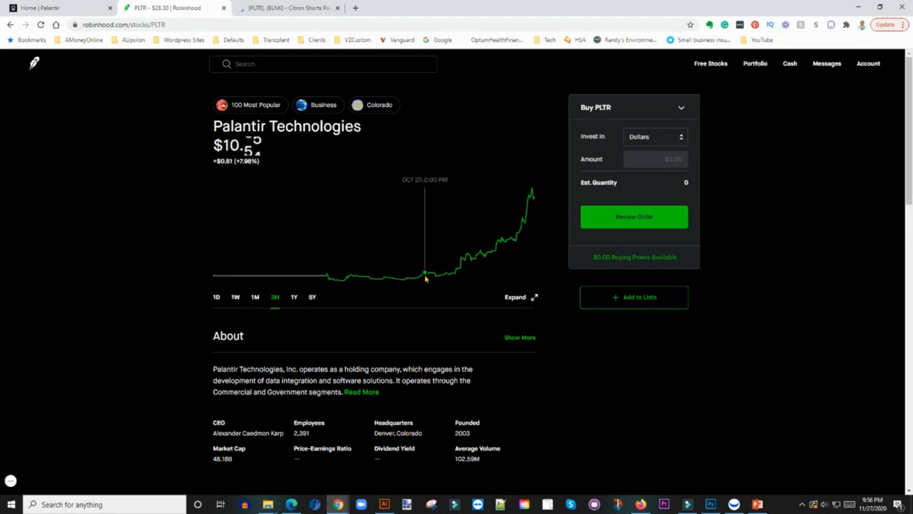
mouse_move(488, 250)
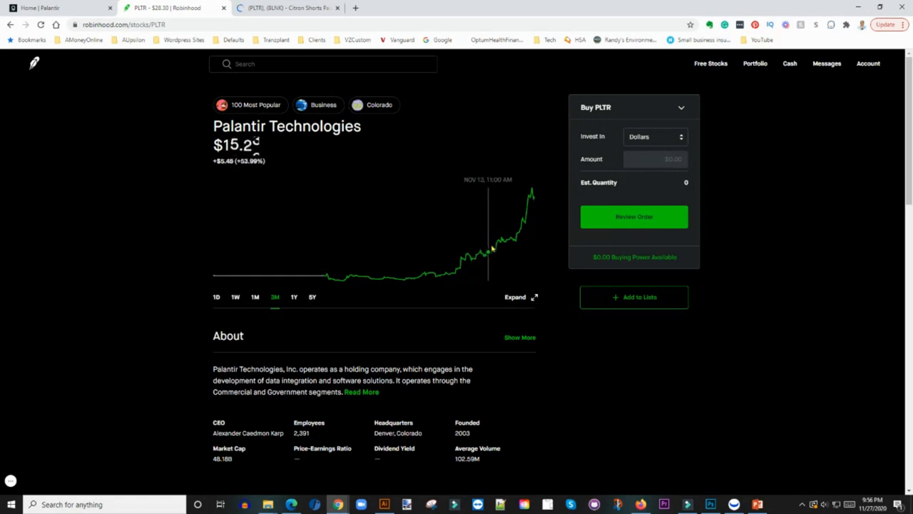
mouse_move(521, 221)
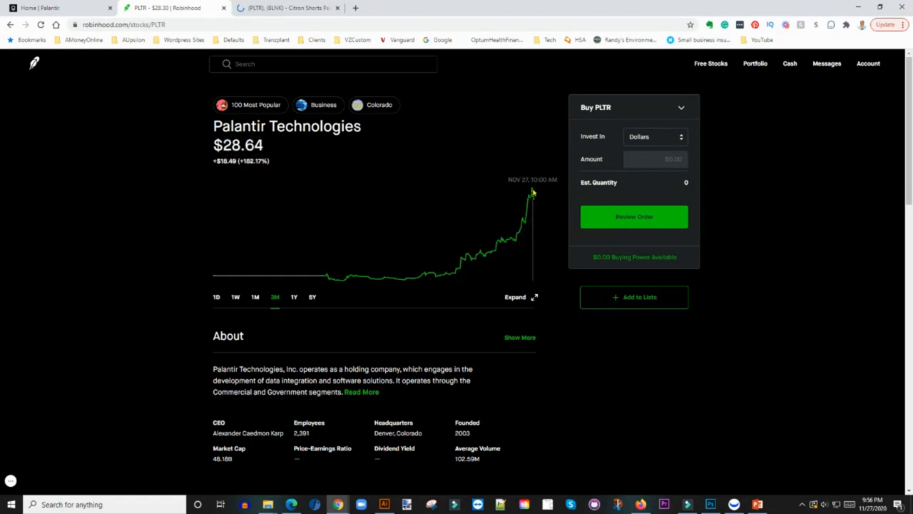
mouse_move(270, 237)
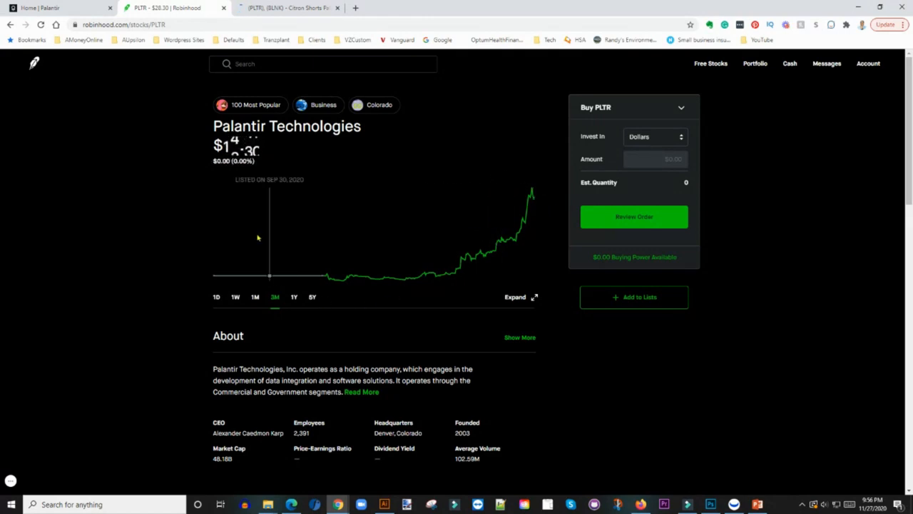
- Set the PLTR chart to 1D, then bring up the Benzinga Citron article
left_click(216, 297)
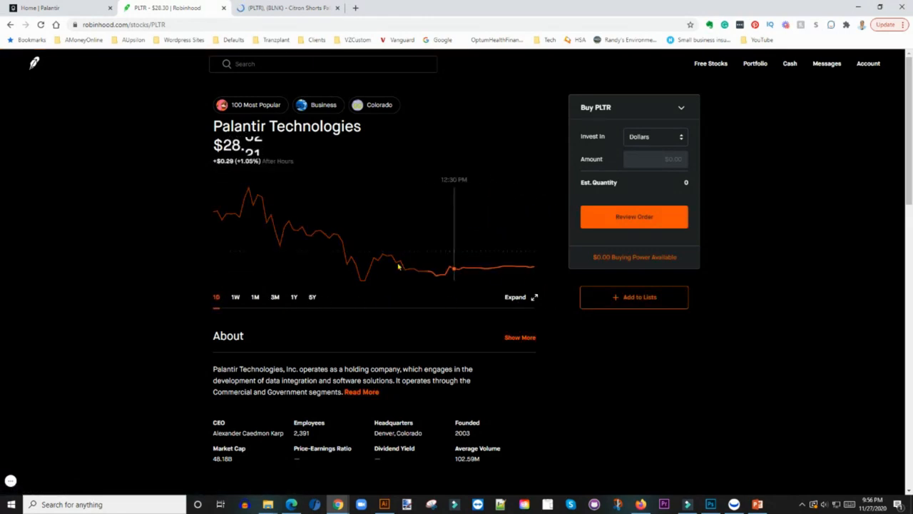
mouse_move(248, 191)
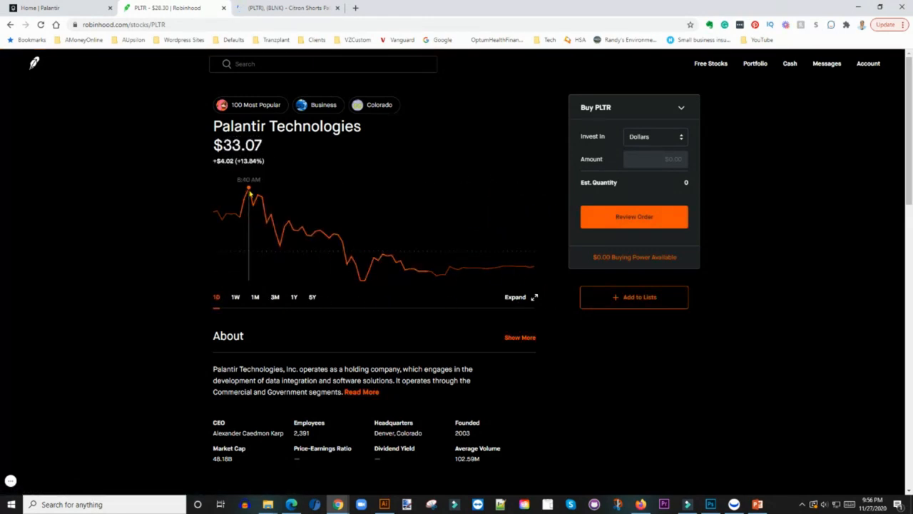
mouse_move(374, 223)
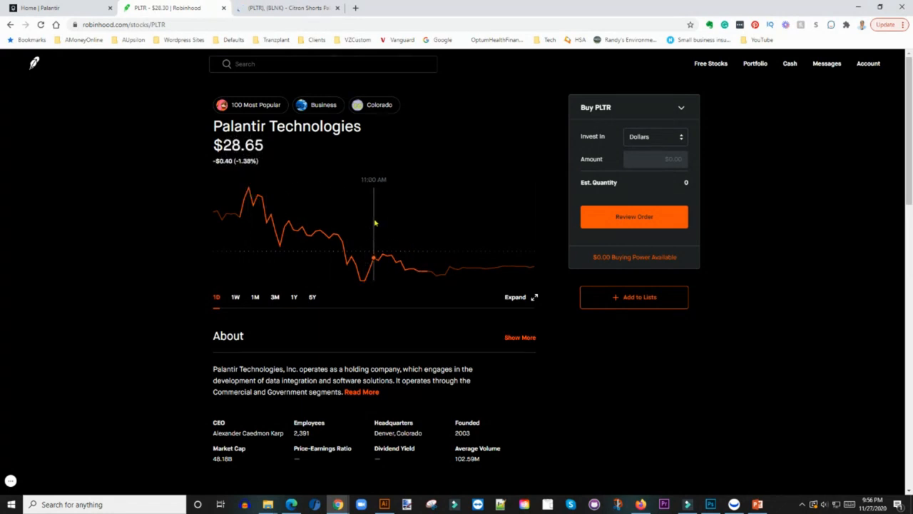
mouse_move(564, 310)
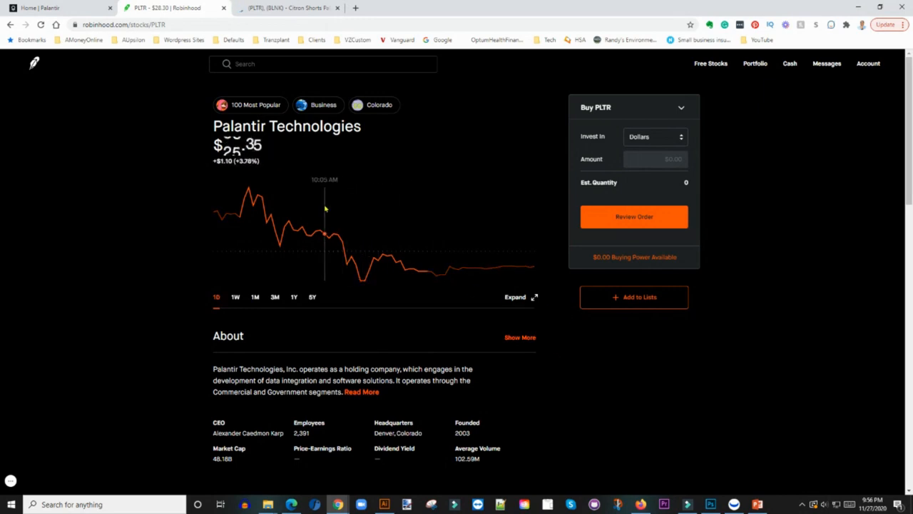
left_click(285, 8)
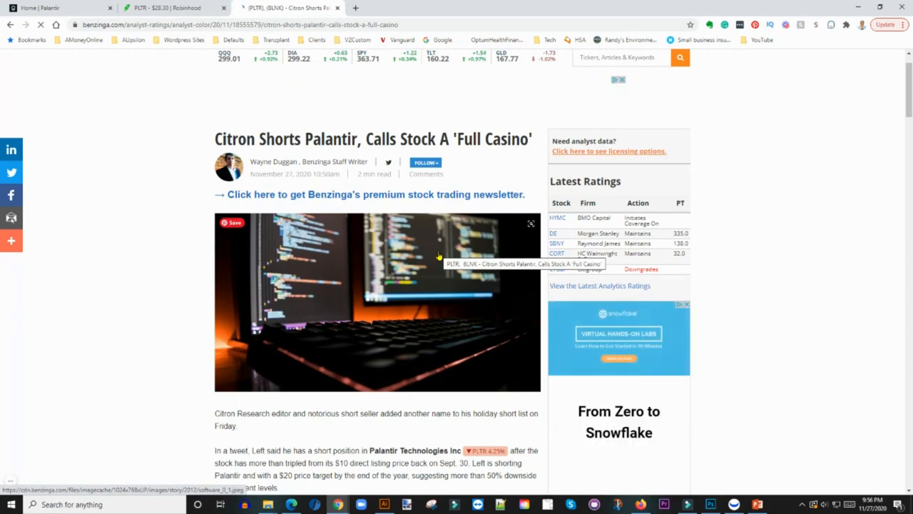
scroll("down", 3)
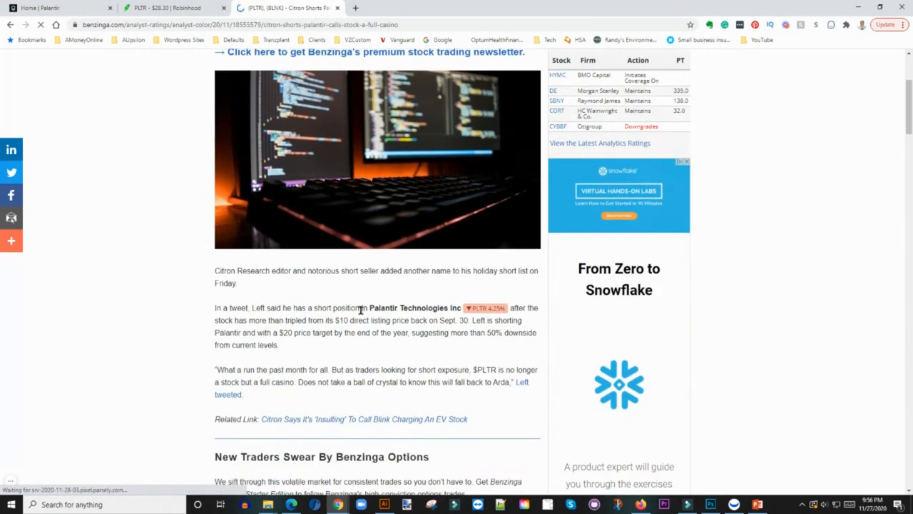
scroll("up", 3)
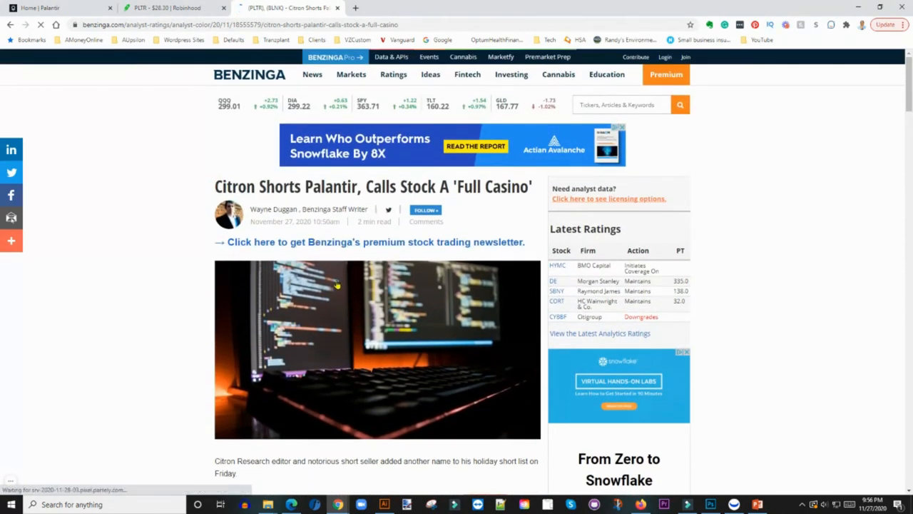
scroll("down", 3)
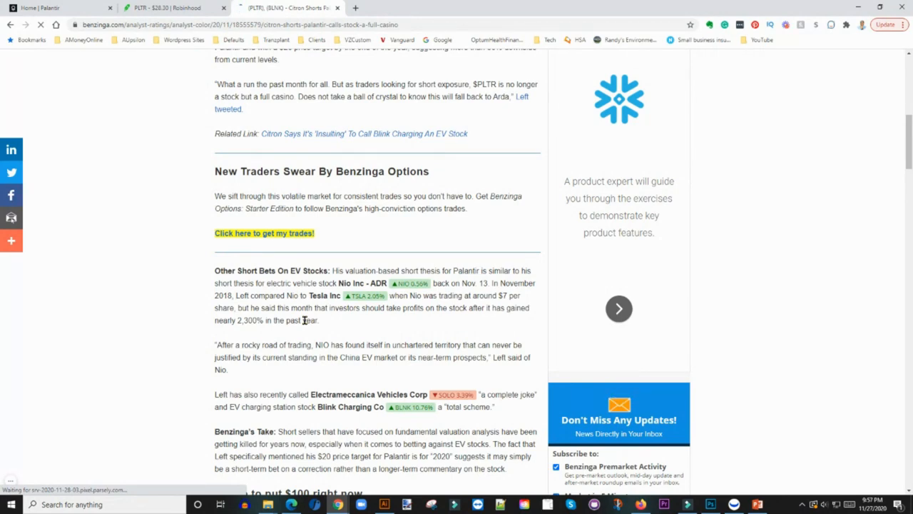
scroll("up", 3)
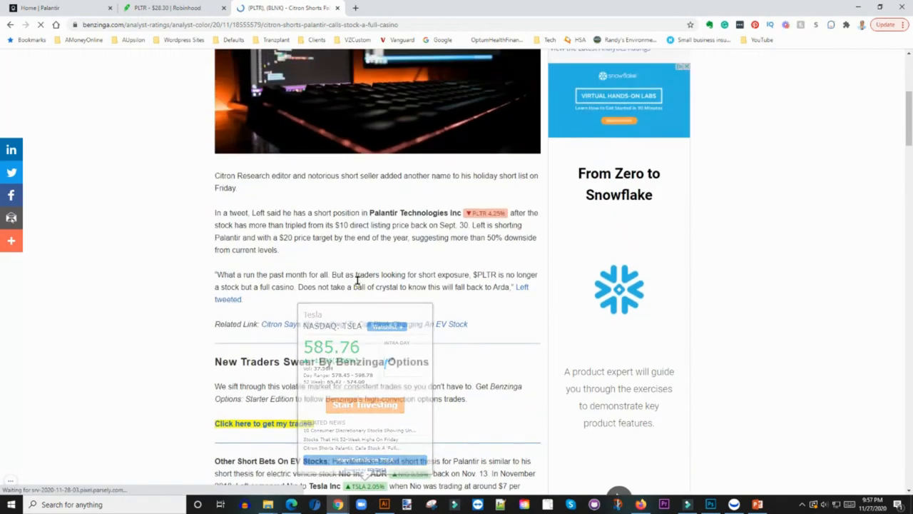
scroll("up", 3)
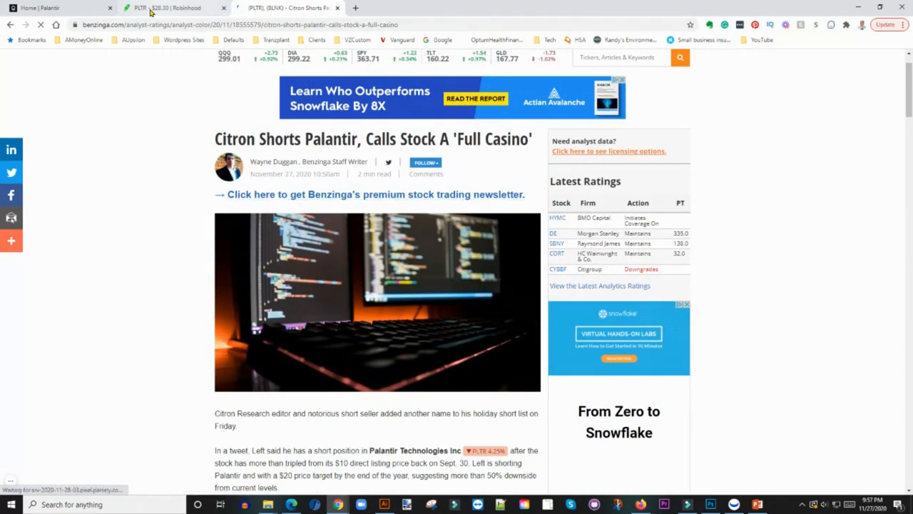